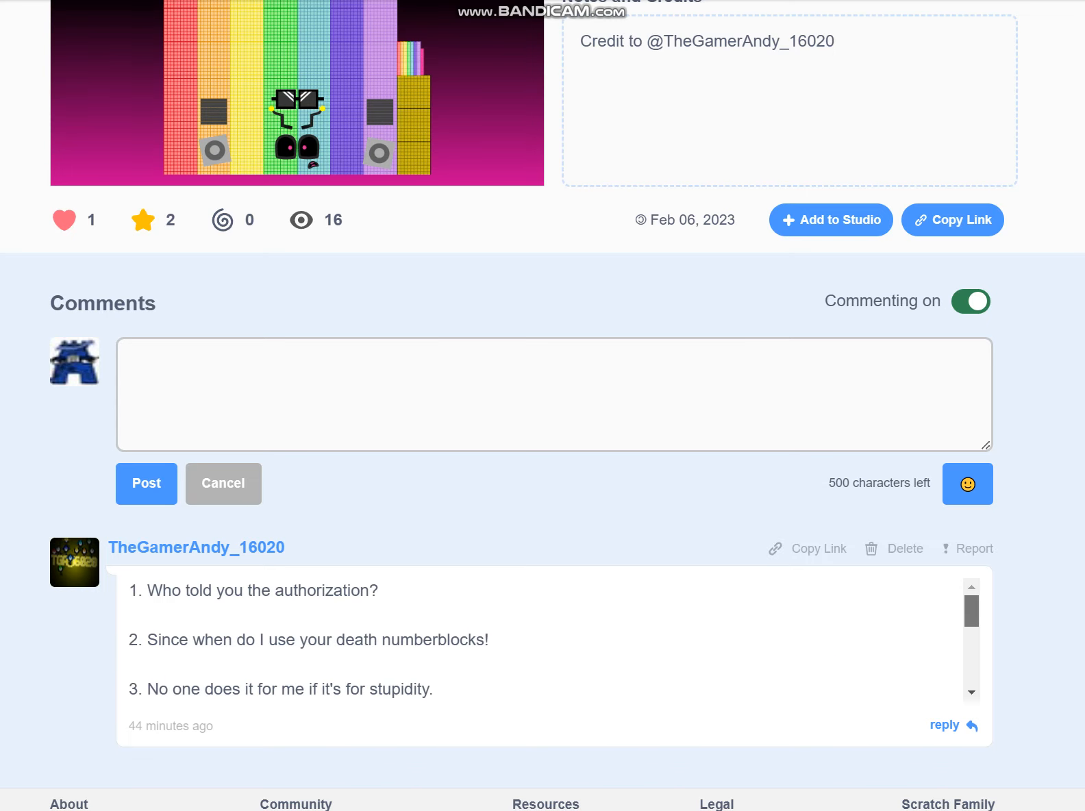
# - Scroll down the My Stuff project list to see more projects
pyautogui.scroll(-3)
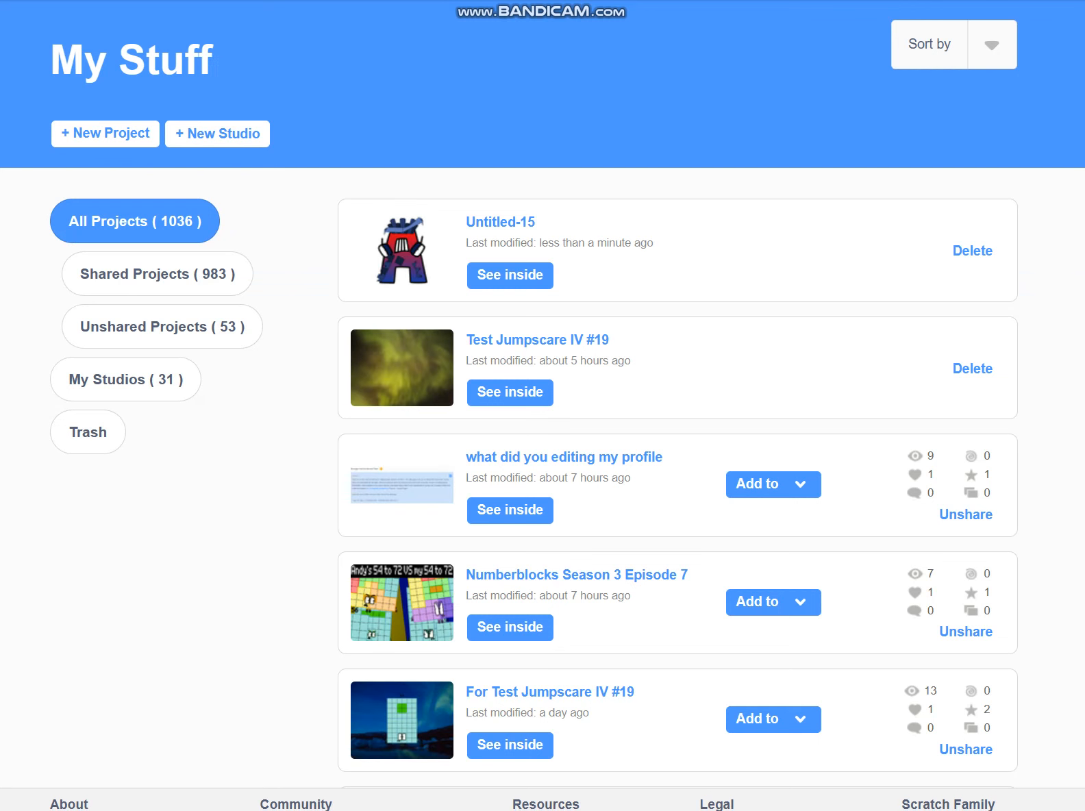
# - Unshare All Blue Mist #46 and #47, then move both to the trash
pyautogui.scroll(-3)
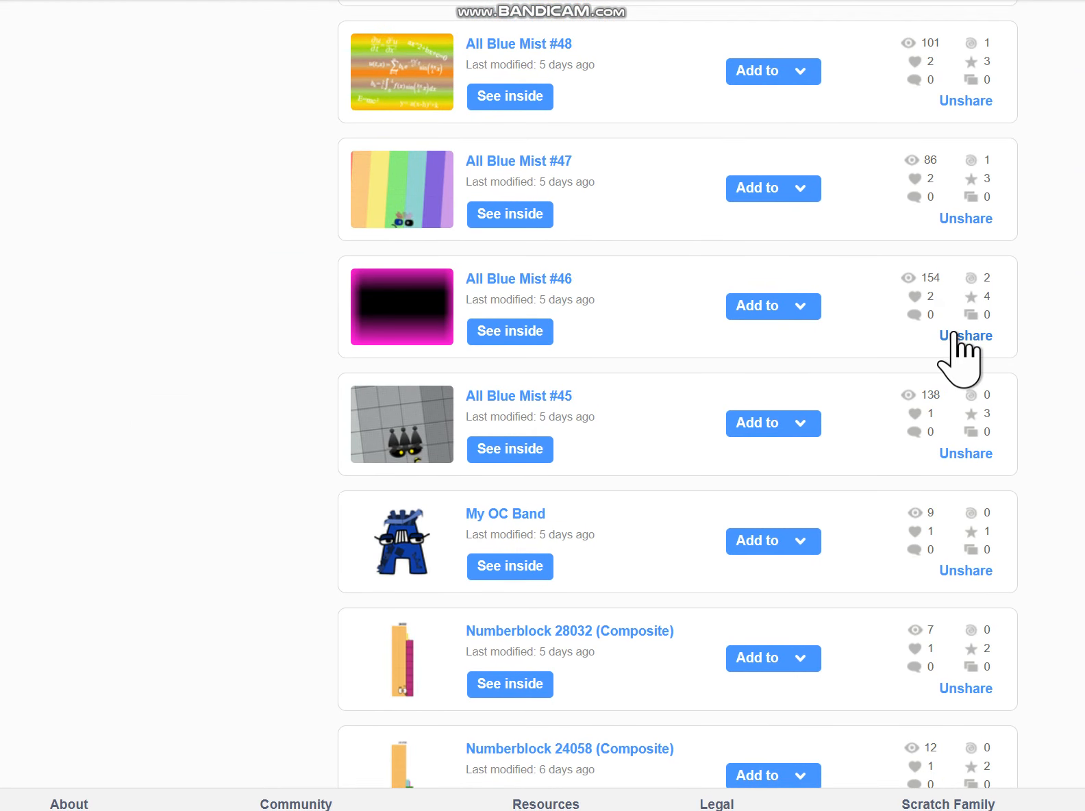
pyautogui.click(966, 336)
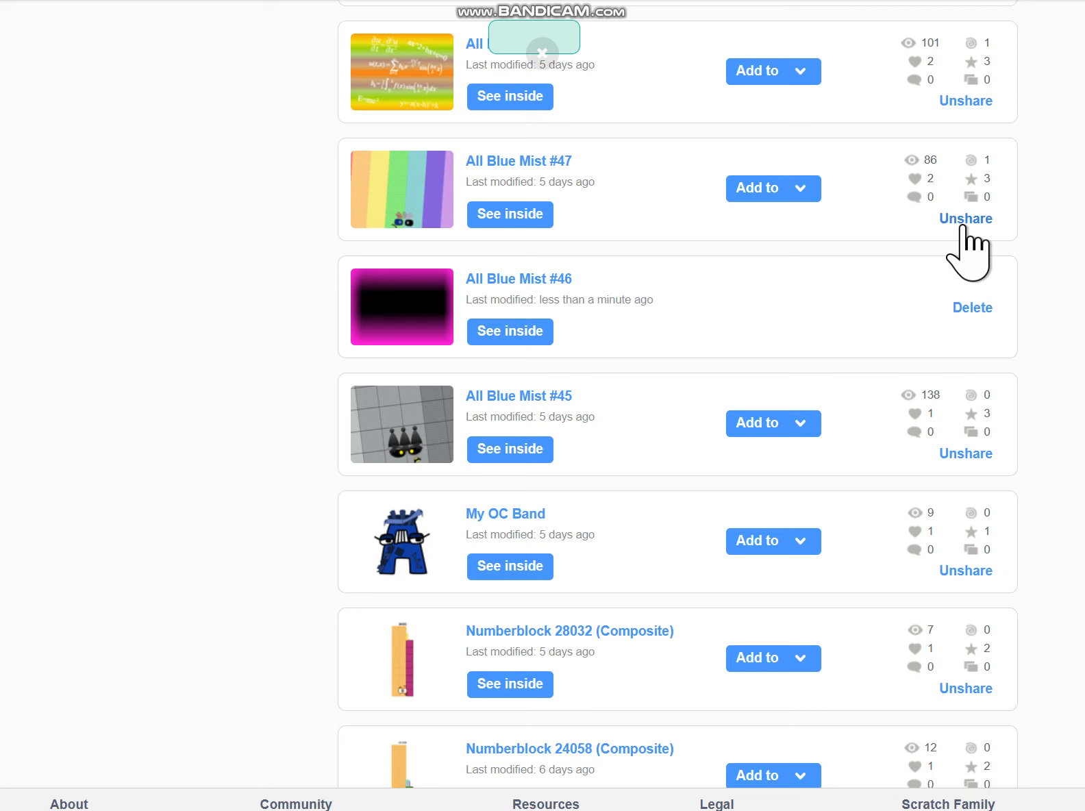
pyautogui.click(965, 219)
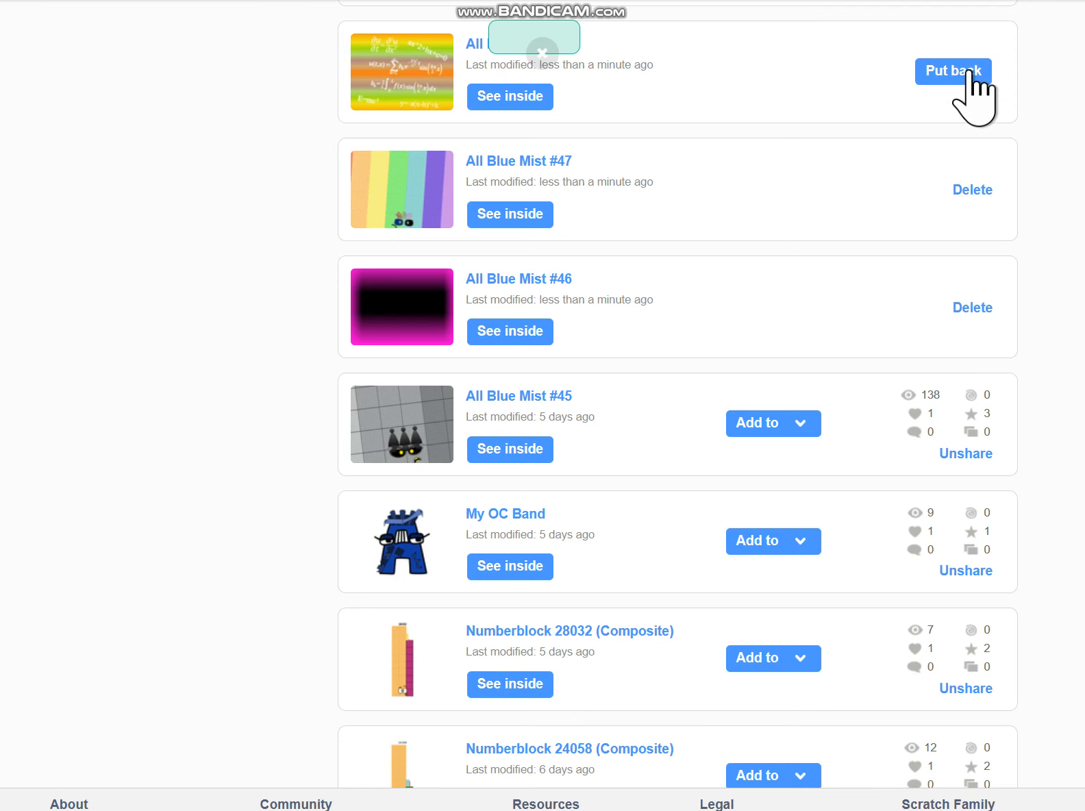
pyautogui.click(953, 72)
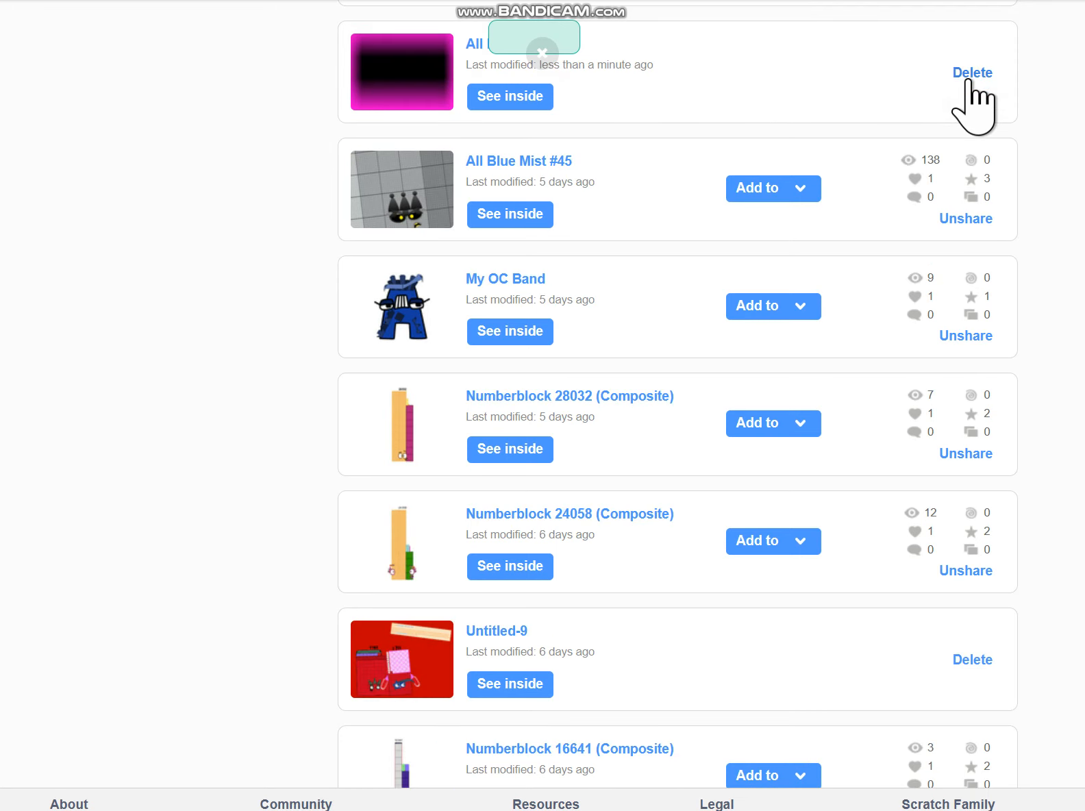
pyautogui.click(972, 72)
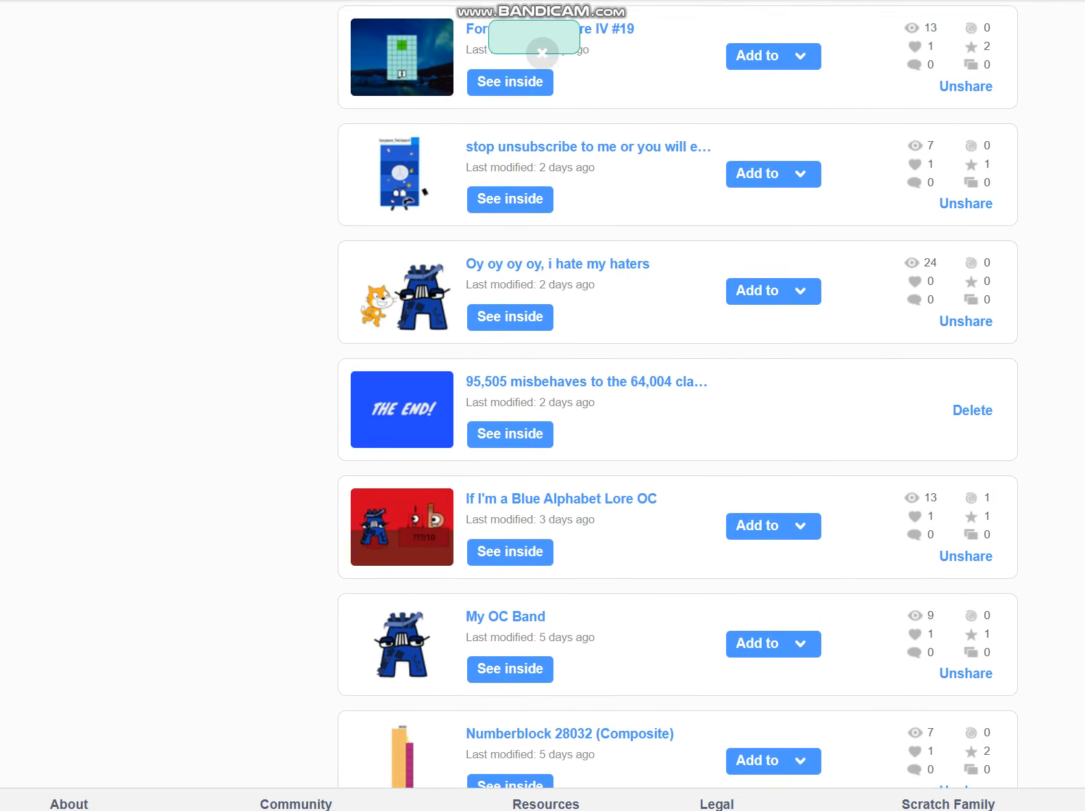
# - Load more projects into the list and move All Blue Mist #42 to the trash
pyautogui.scroll(-3)
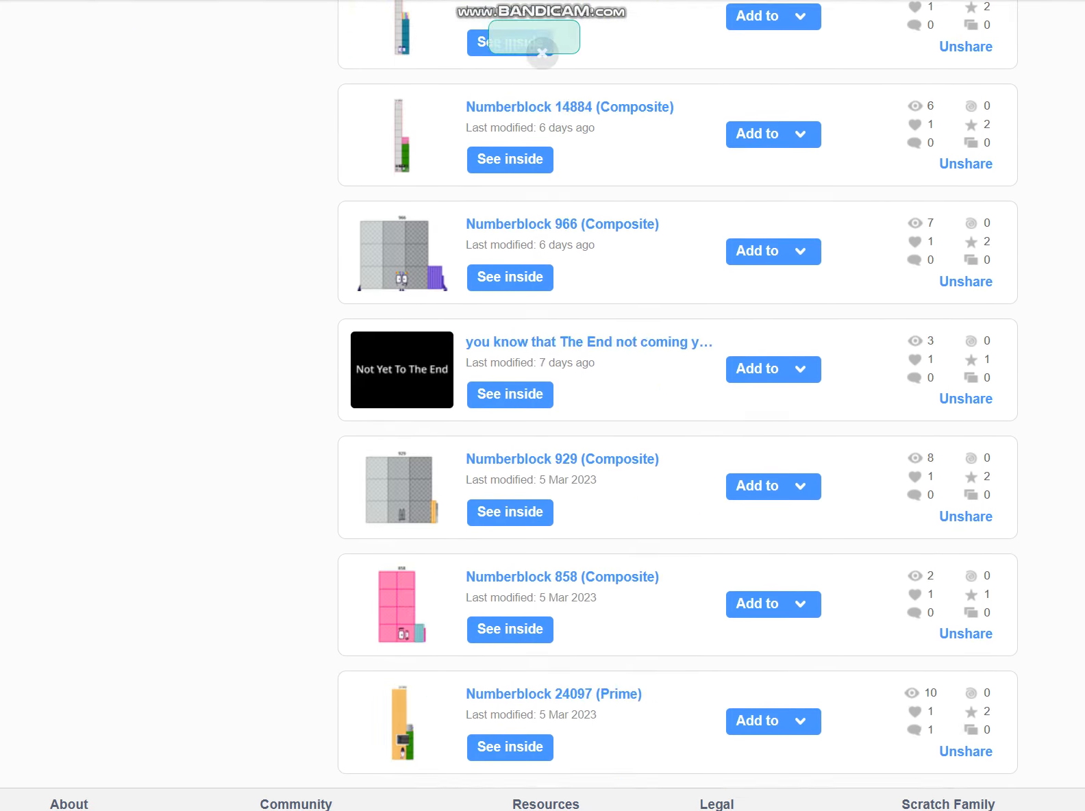
pyautogui.scroll(-3)
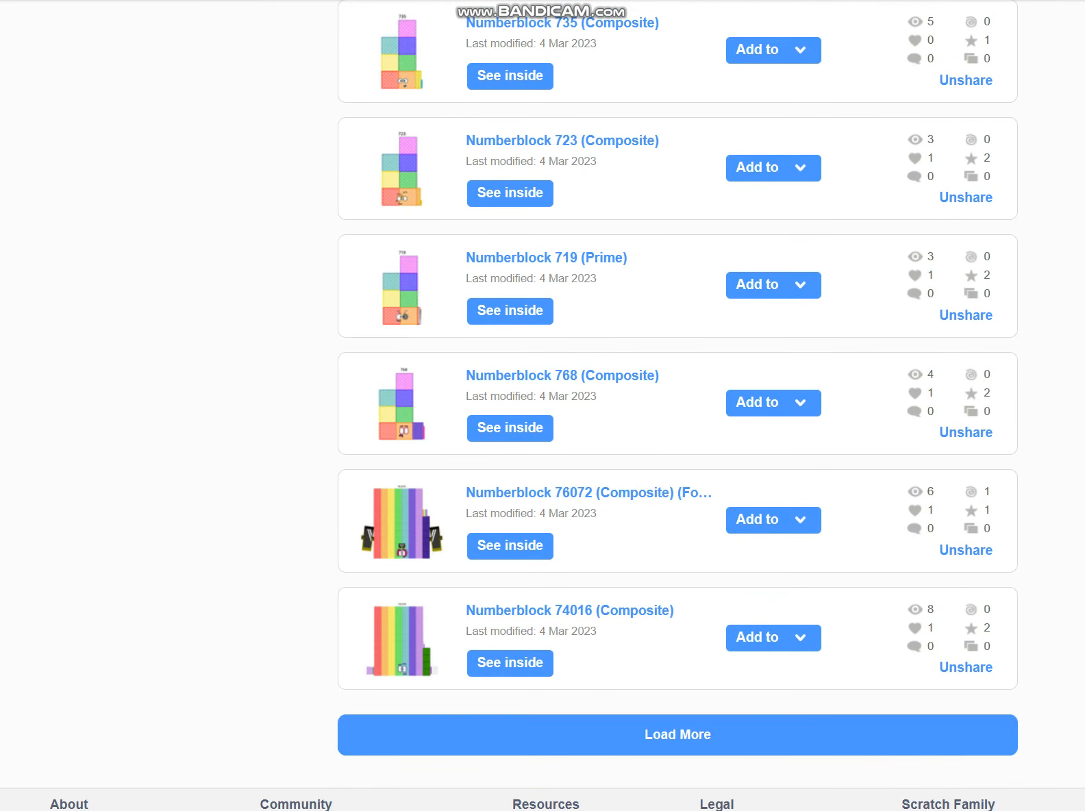
pyautogui.click(676, 734)
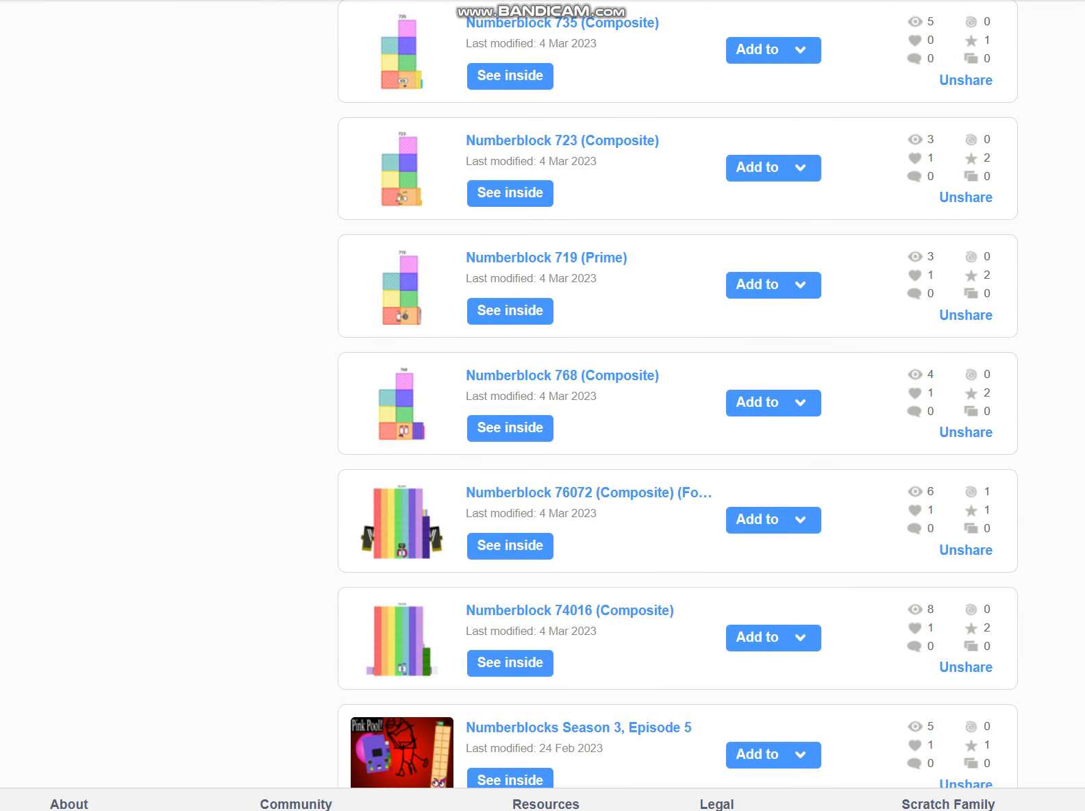
pyautogui.scroll(-3)
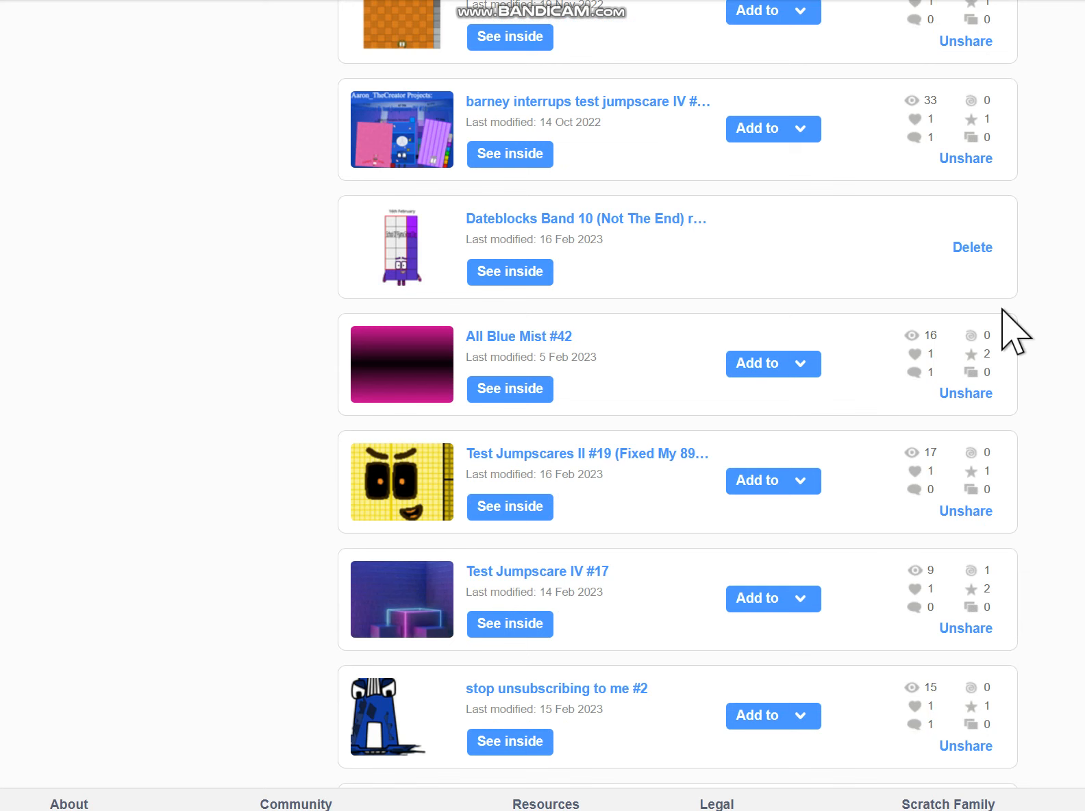
pyautogui.click(965, 394)
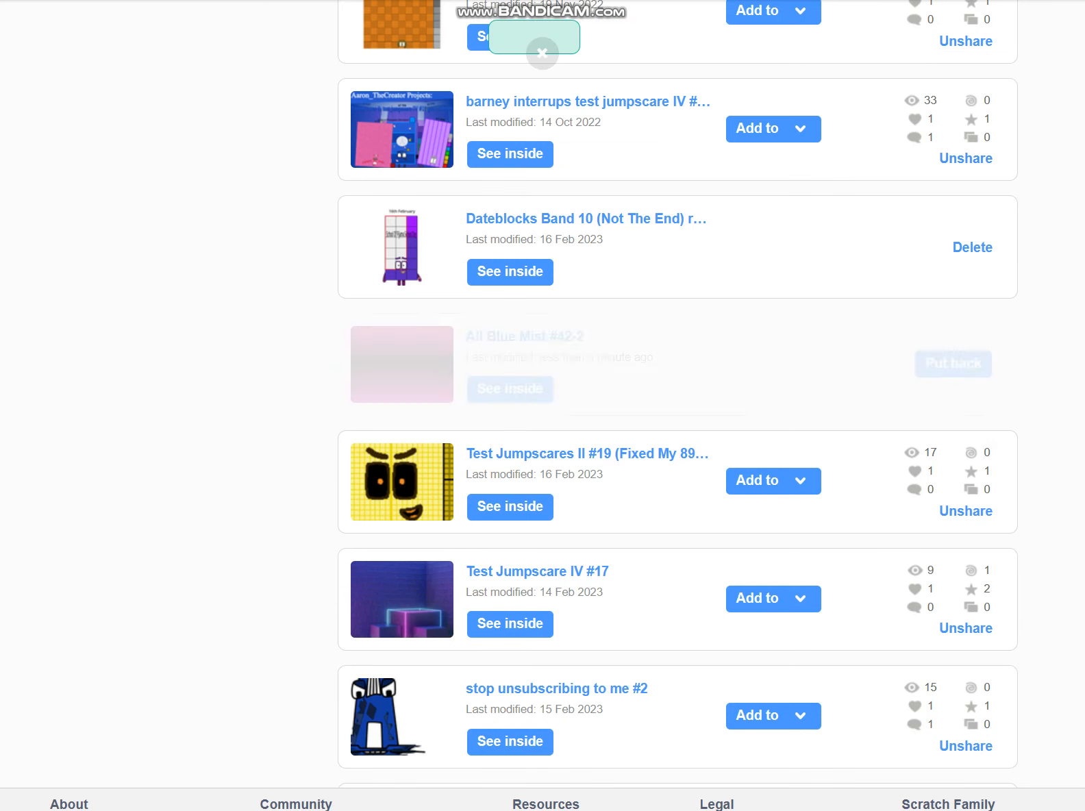
# - Scroll further down the project list looking for remaining All Blue Mist entries
pyautogui.scroll(-3)
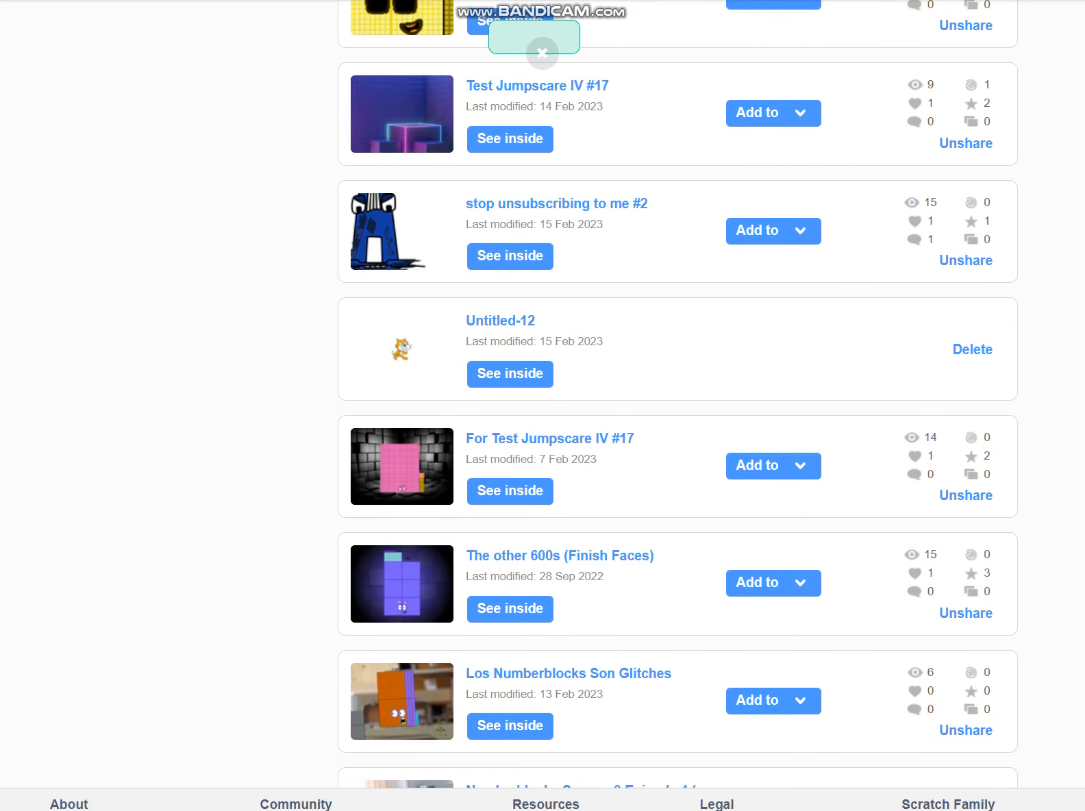
pyautogui.scroll(-3)
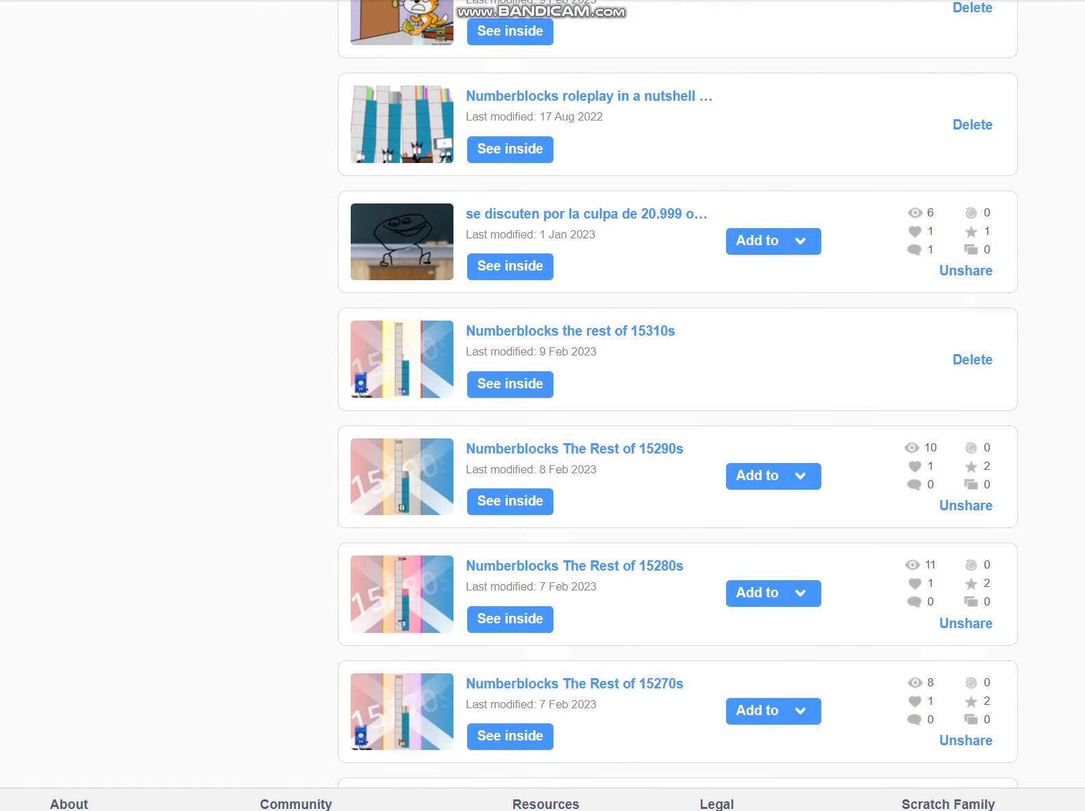
pyautogui.scroll(-3)
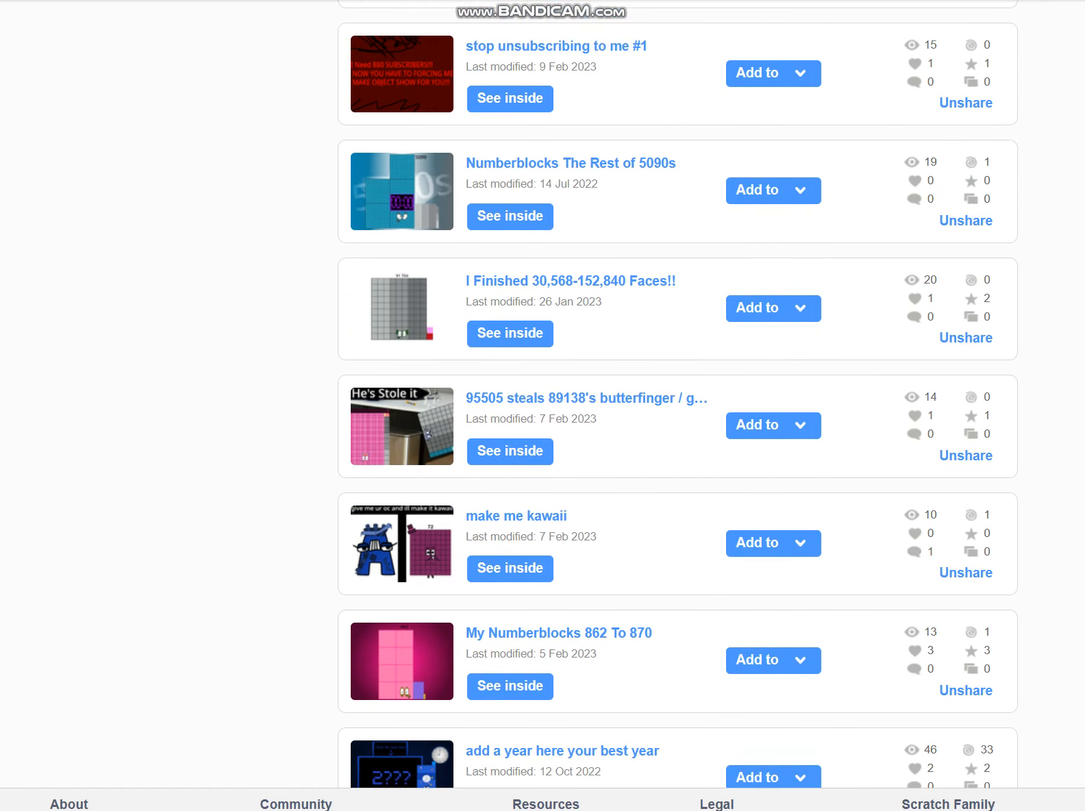
pyautogui.scroll(-3)
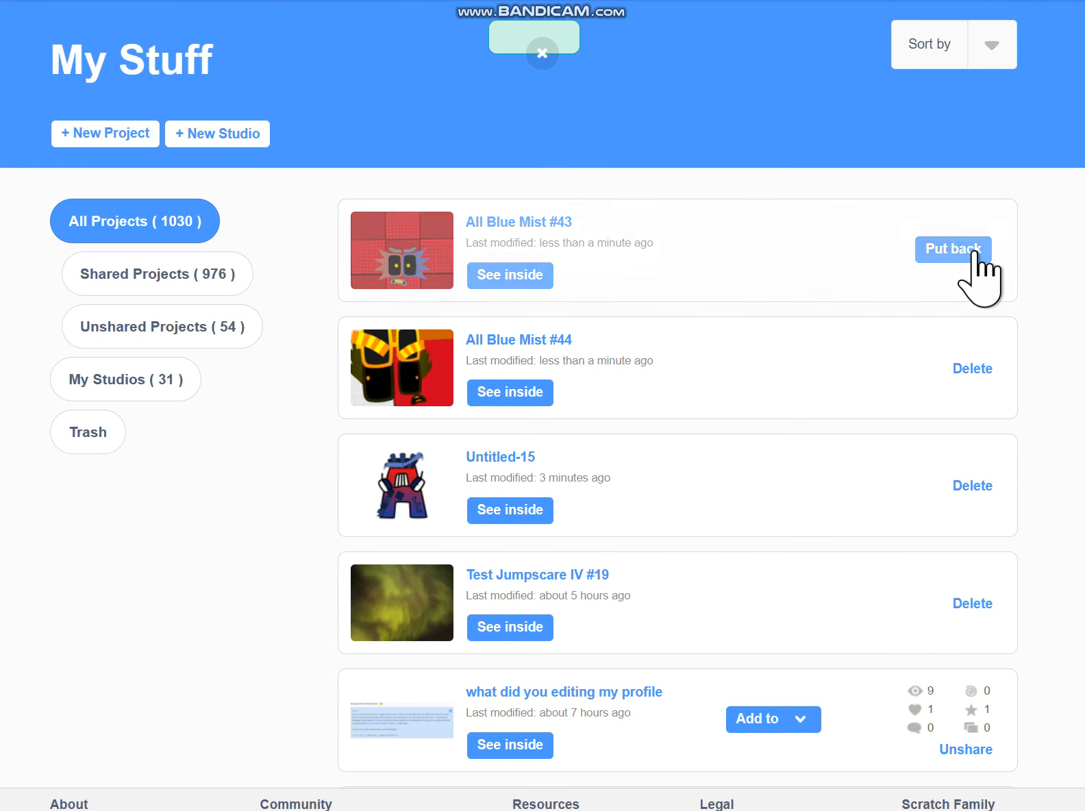
# - Move All Blue Mist #44 to the trash and unshare All Blue Mist #41
pyautogui.click(953, 249)
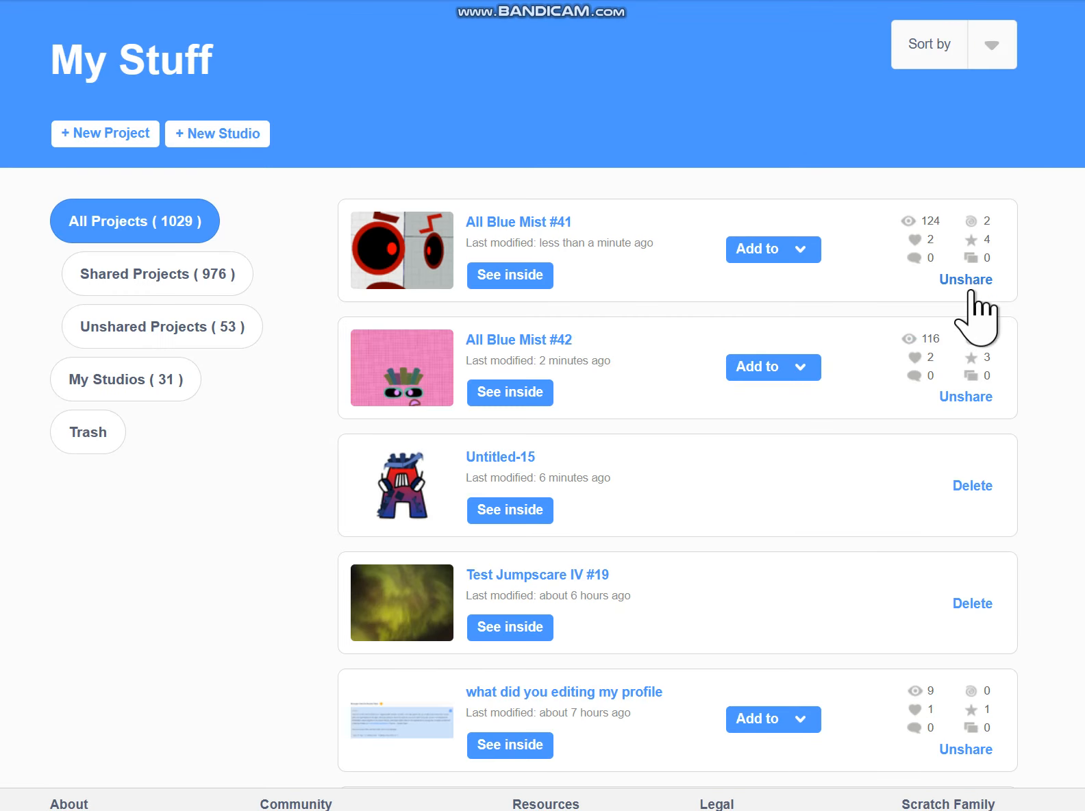
pyautogui.click(966, 279)
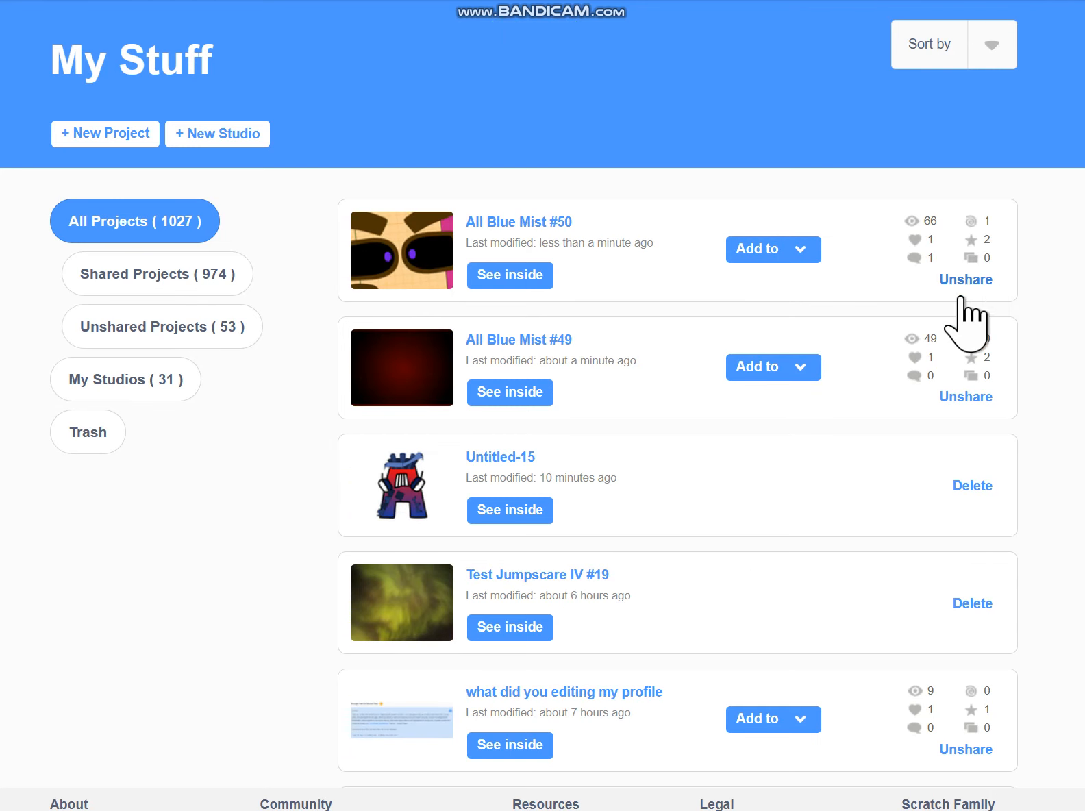
pyautogui.moveTo(974, 343)
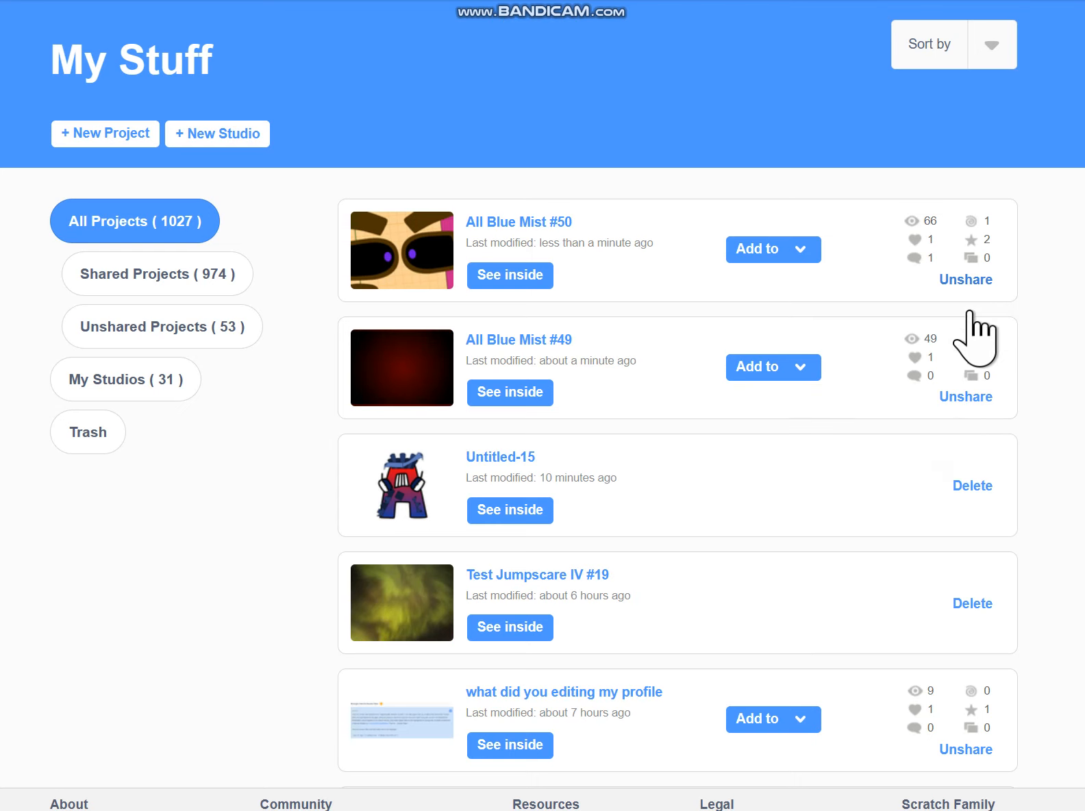
# - Unshare All Blue Mist #50 and move #50 and #49 to the trash
pyautogui.click(966, 279)
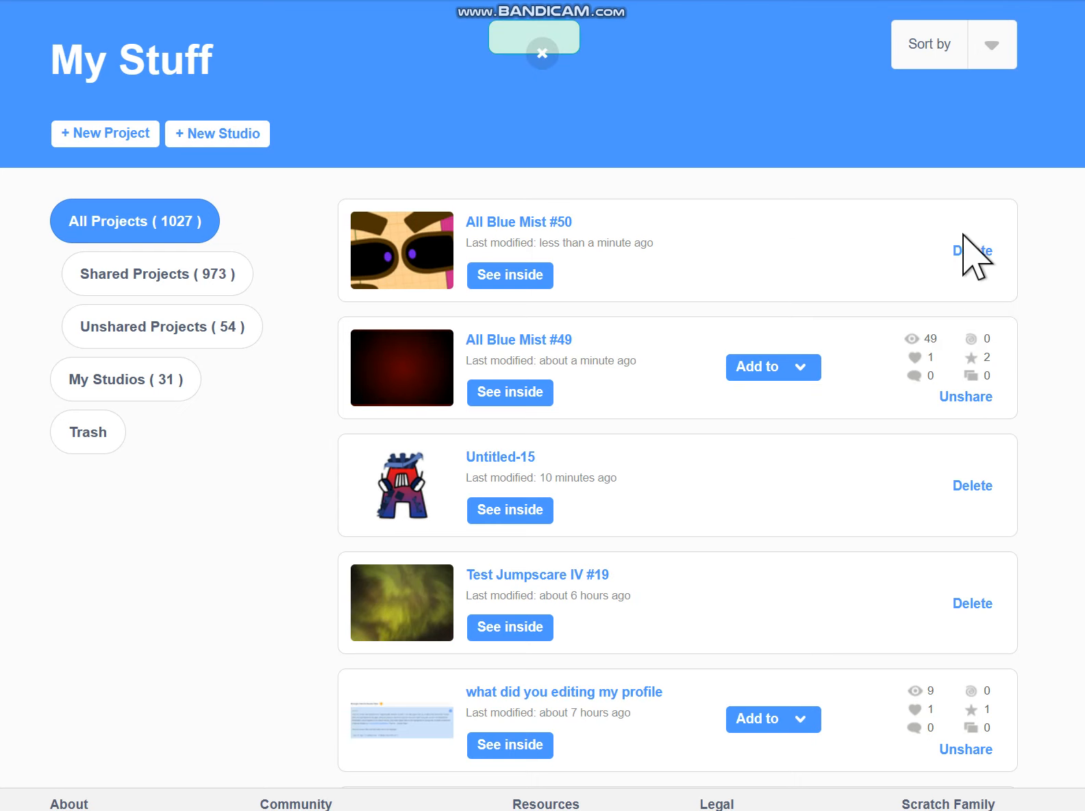
pyautogui.click(972, 251)
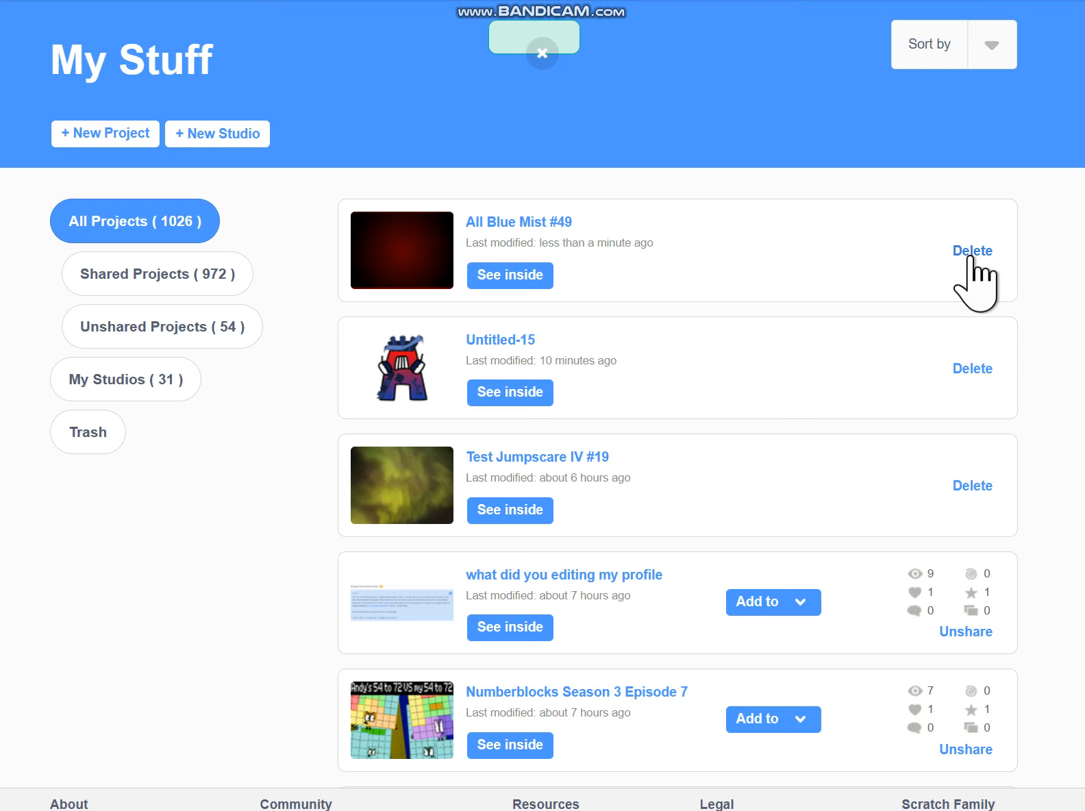
pyautogui.click(973, 251)
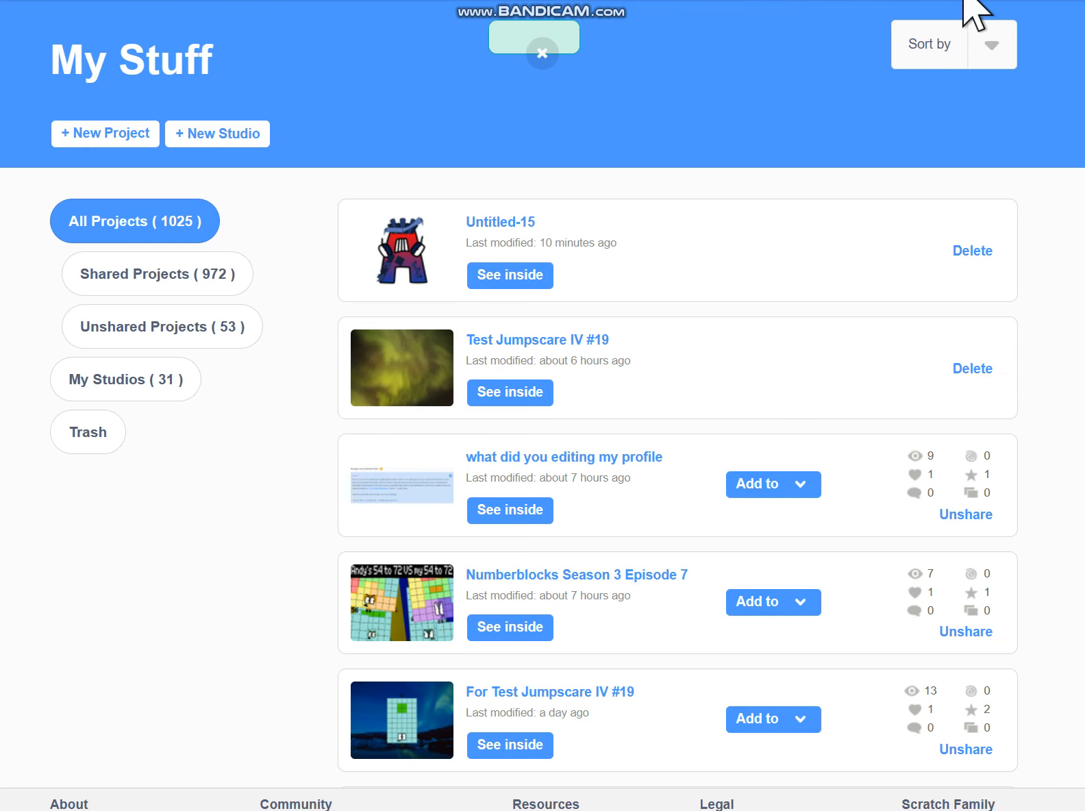